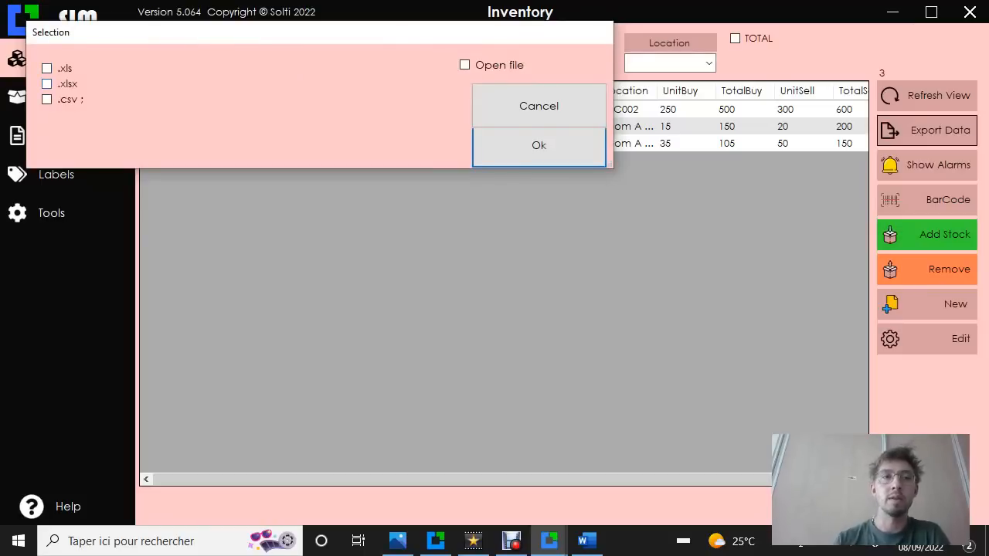
Export the inventory products as .xls with the file opening automatically, and confirm
left_click(48, 68)
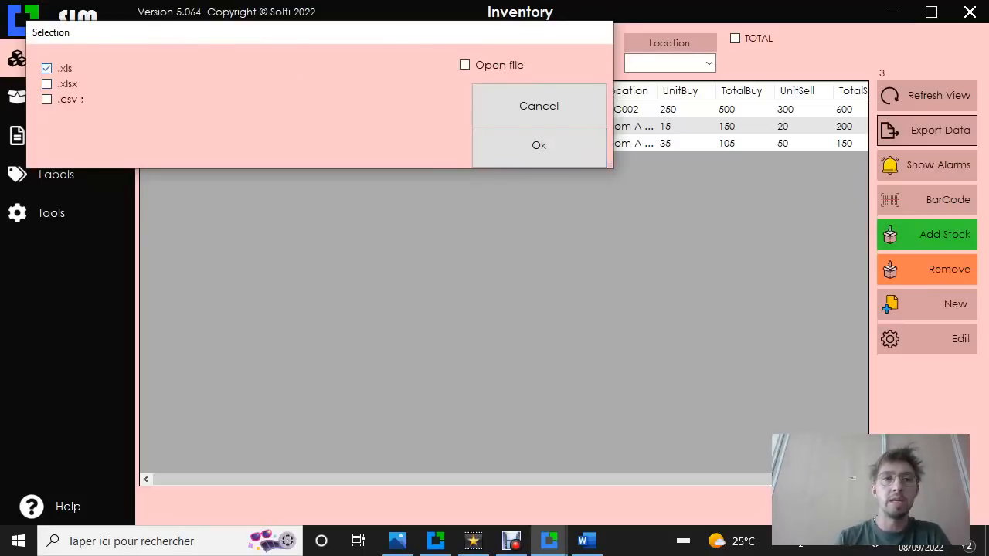
left_click(464, 65)
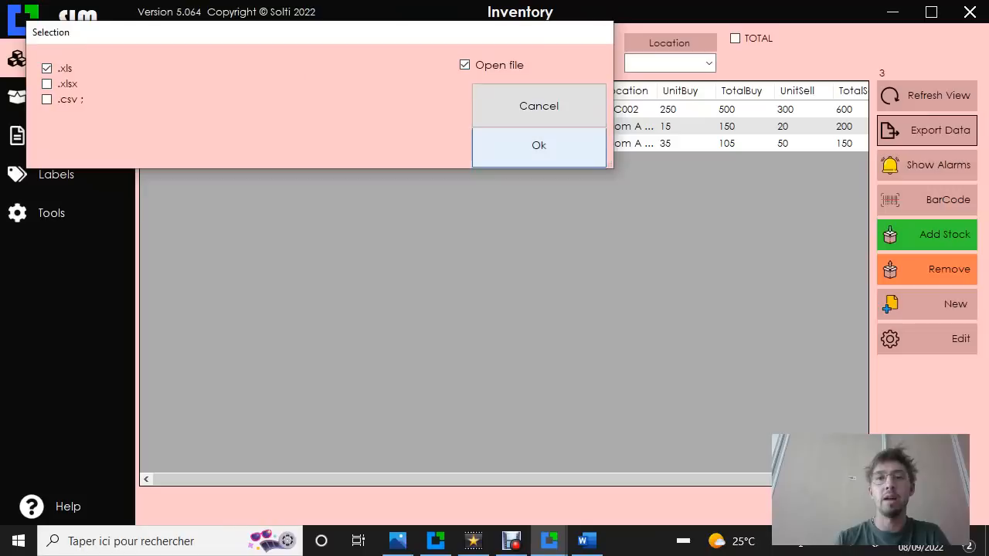
left_click(538, 145)
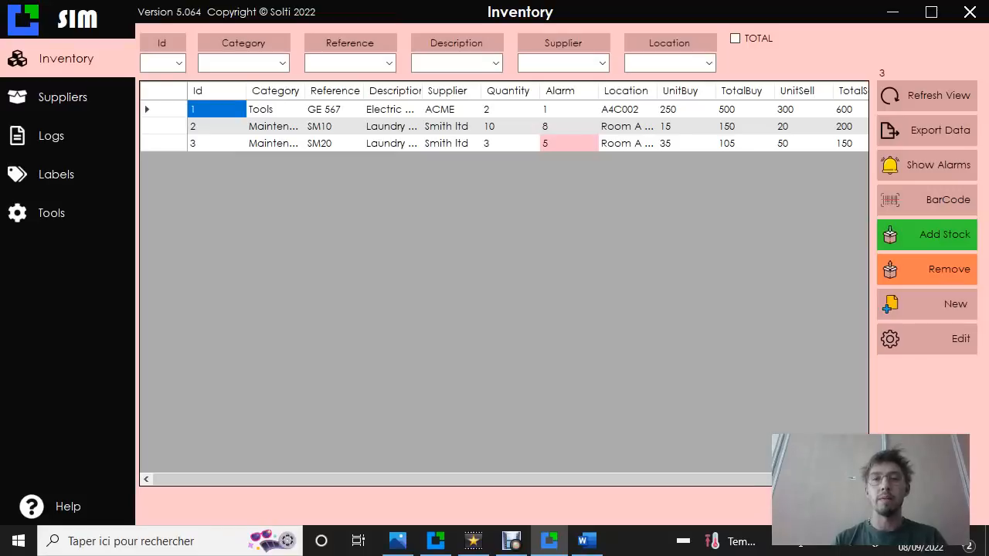
Save the exported product workbook as a CSV (Comma delimited) file in Documents
left_click(927, 129)
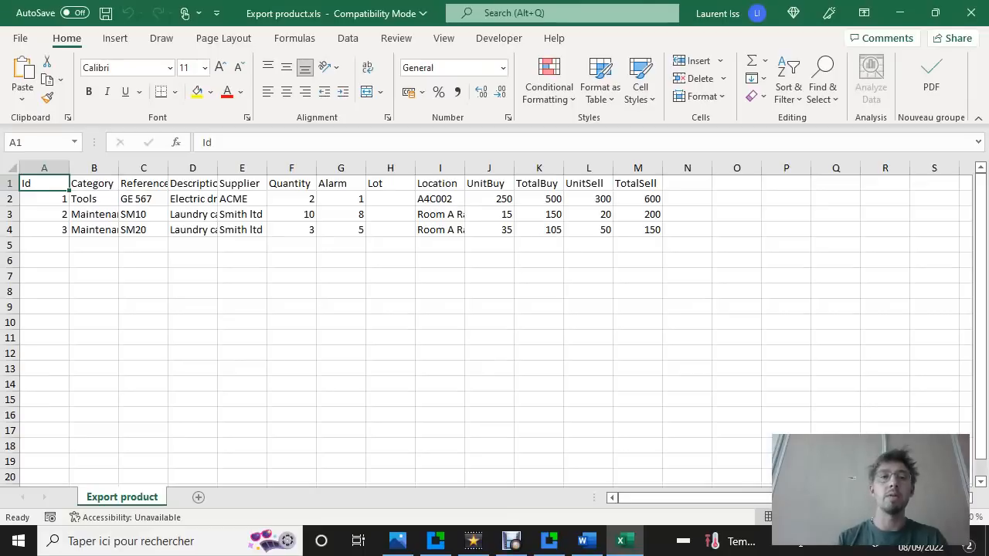
type("Maintenance 2")
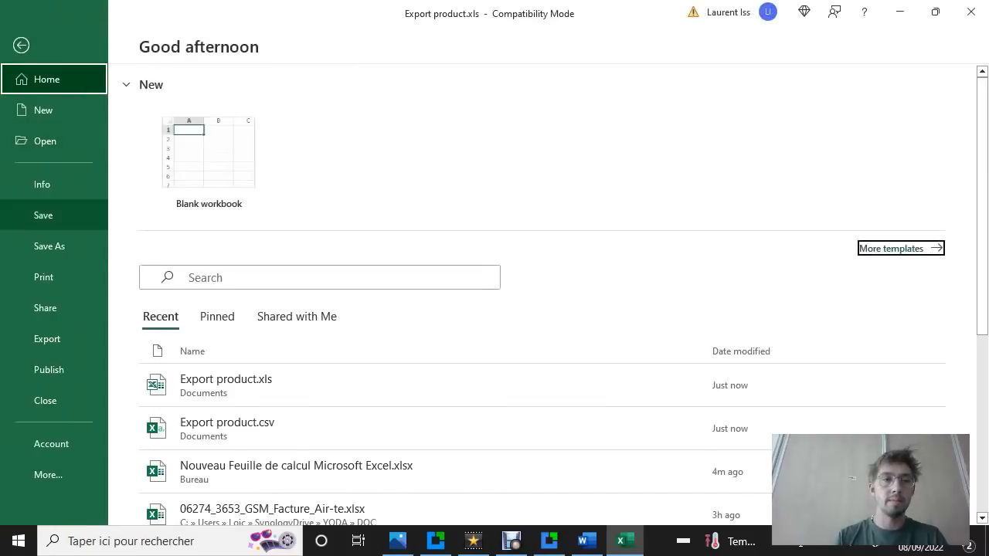
left_click(49, 246)
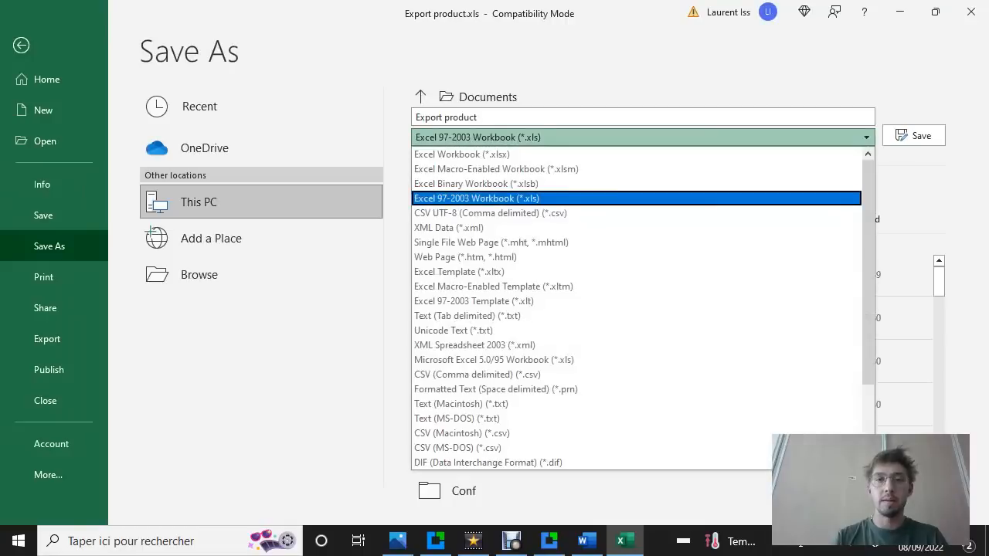
left_click(476, 197)
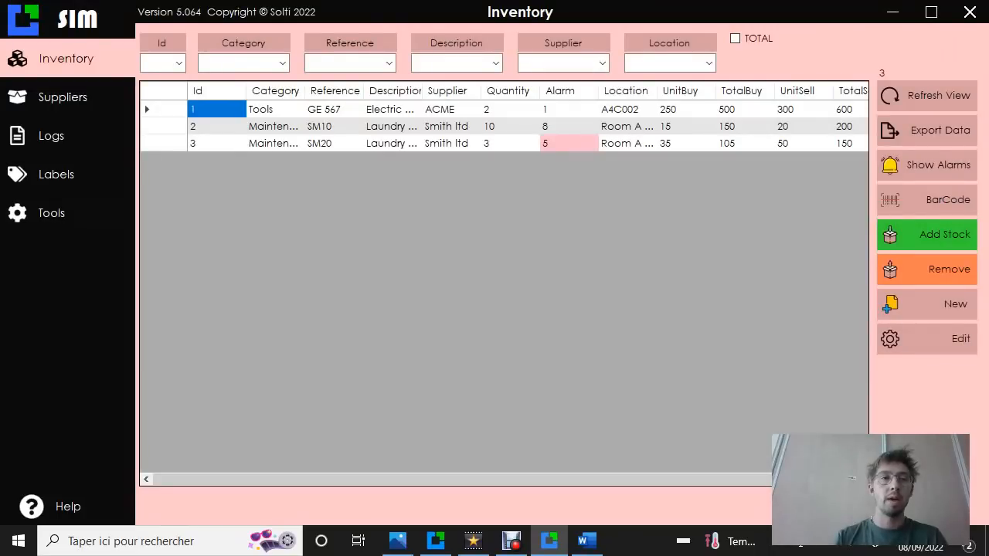
From Tools > Data, start a product import
left_click(51, 214)
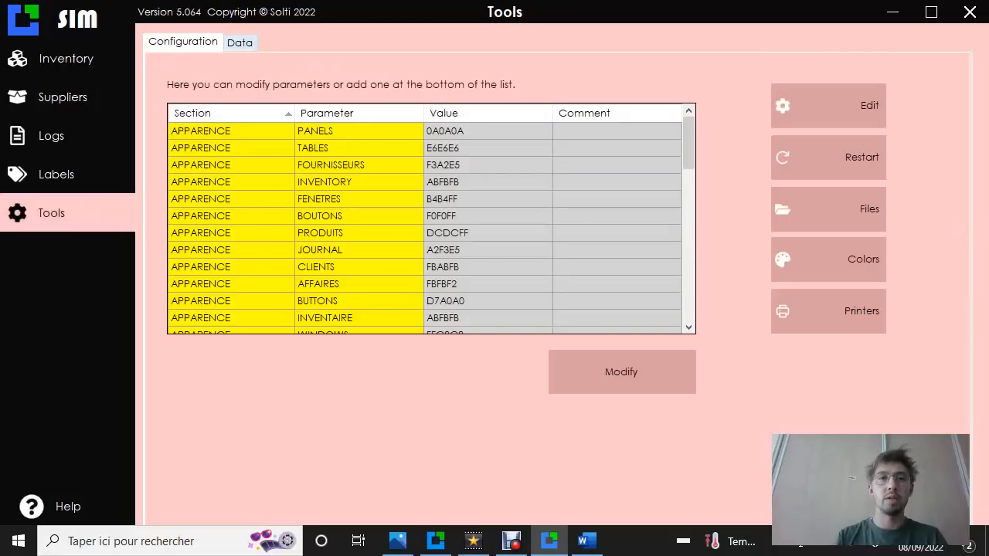
left_click(239, 42)
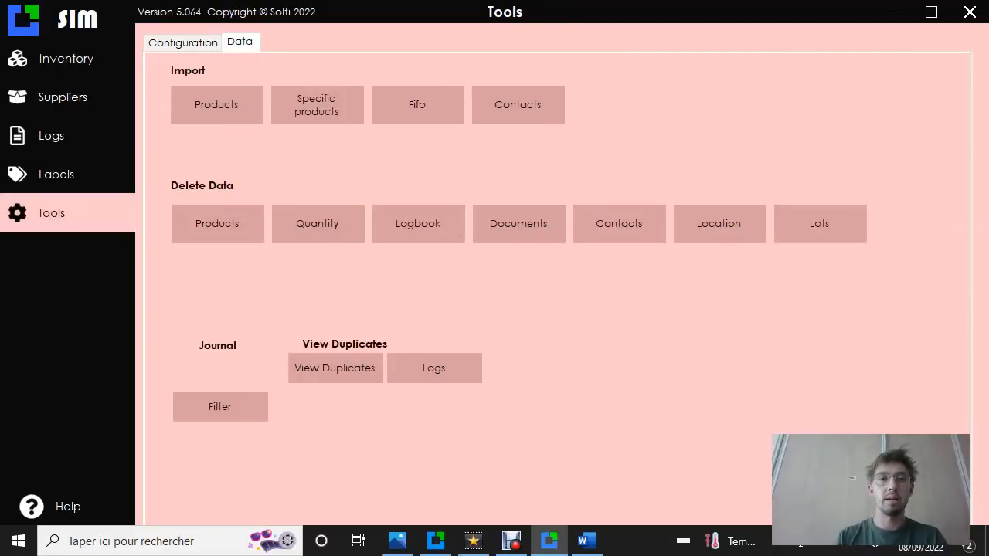
mouse_move(216, 222)
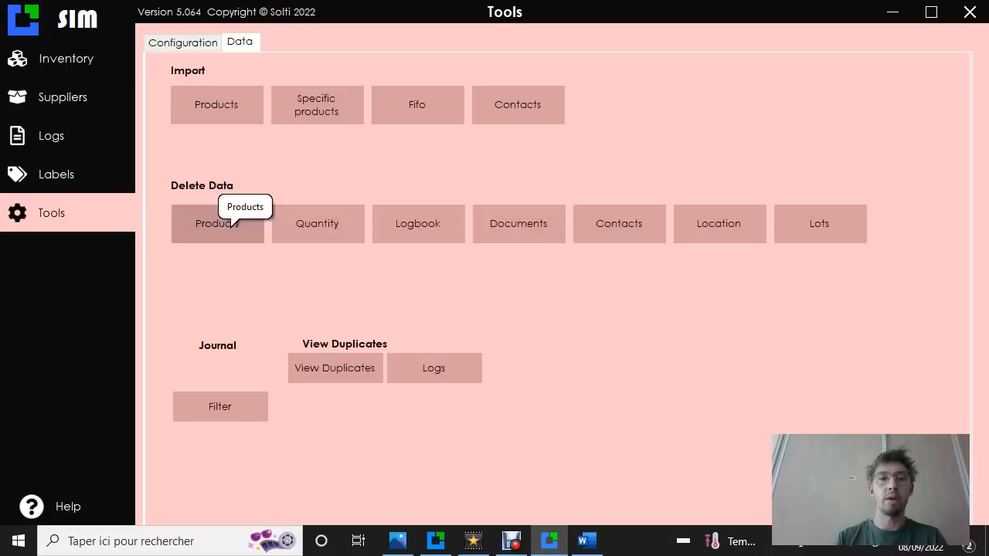
left_click(216, 222)
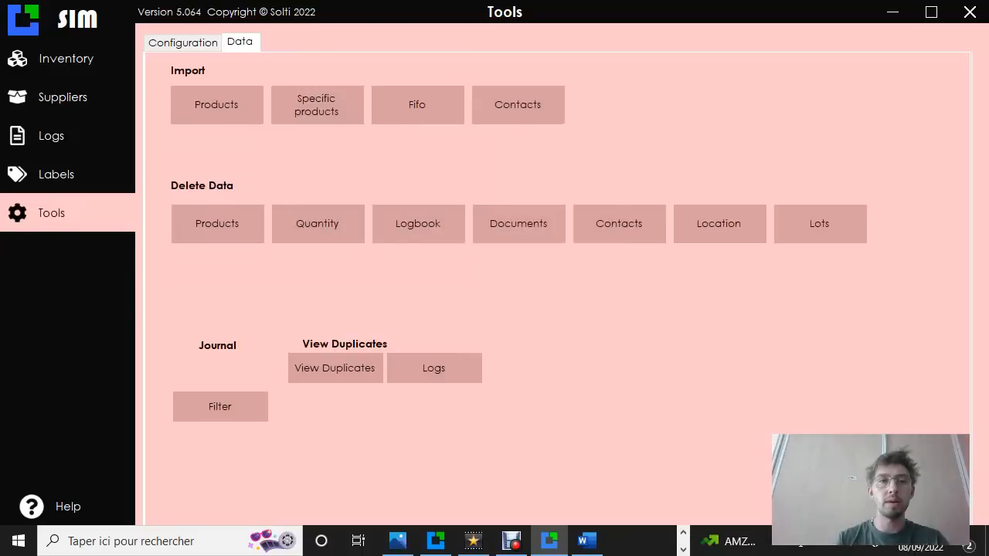
mouse_move(232, 108)
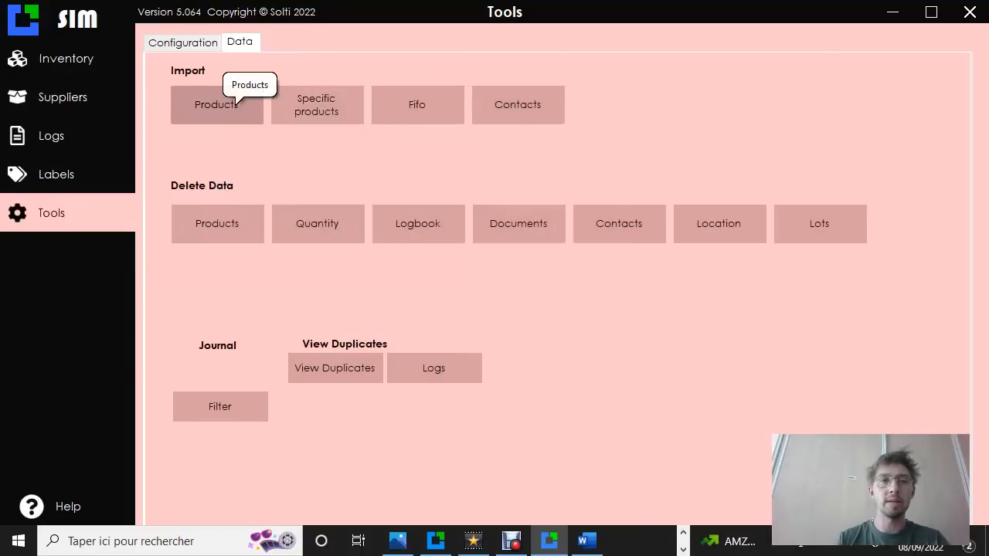
left_click(216, 105)
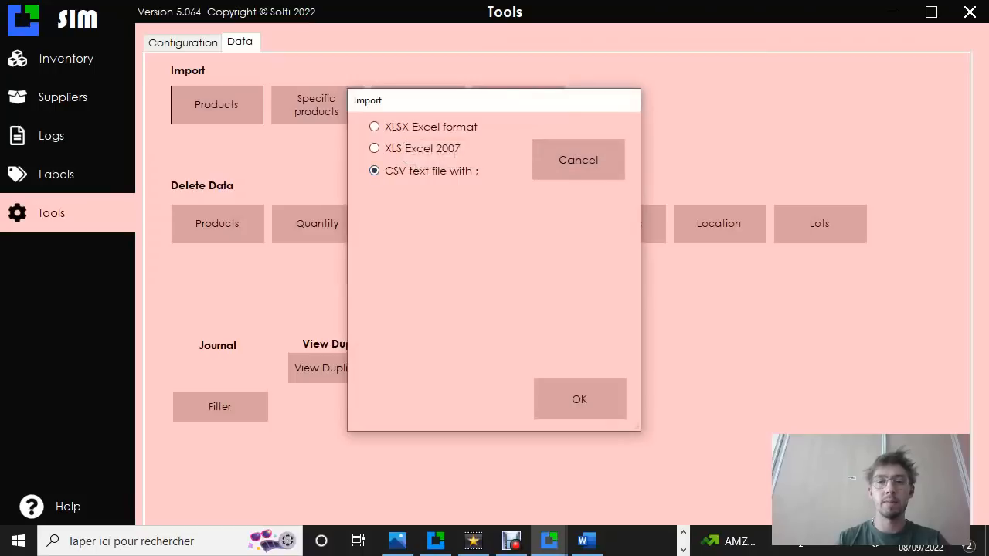
Import Export product.csv as a CSV text file, ignoring its ID column; 6 products imported
left_click(578, 399)
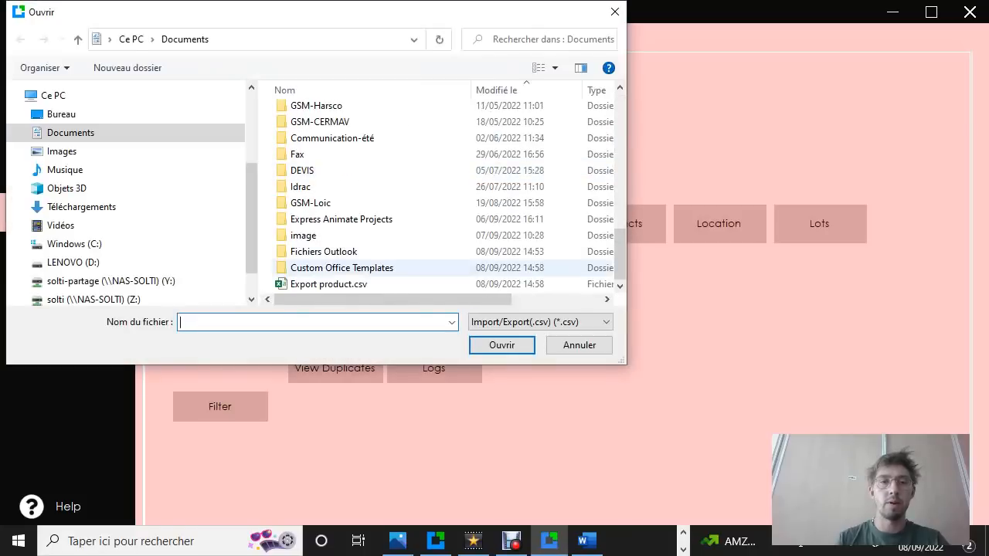
left_click(328, 285)
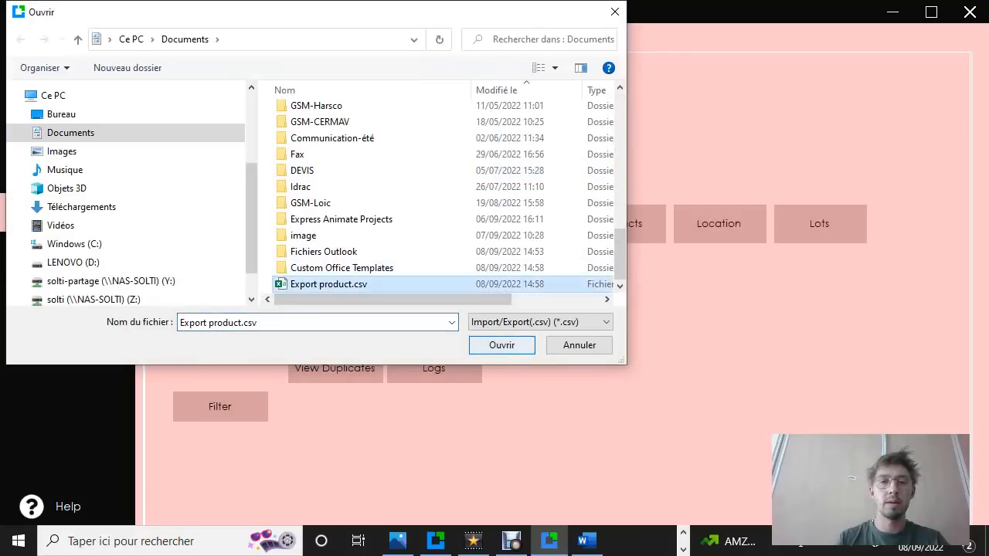
left_click(500, 345)
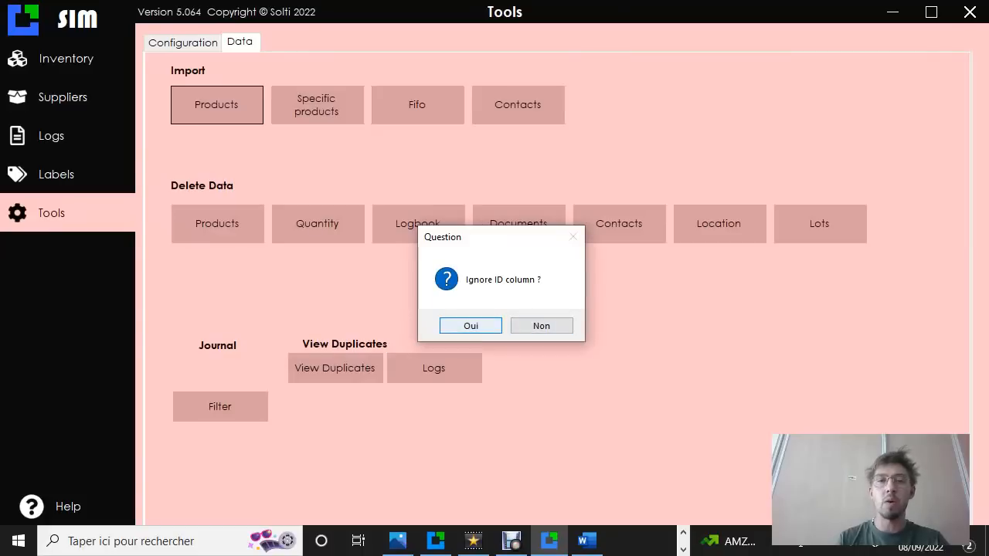
left_click(470, 325)
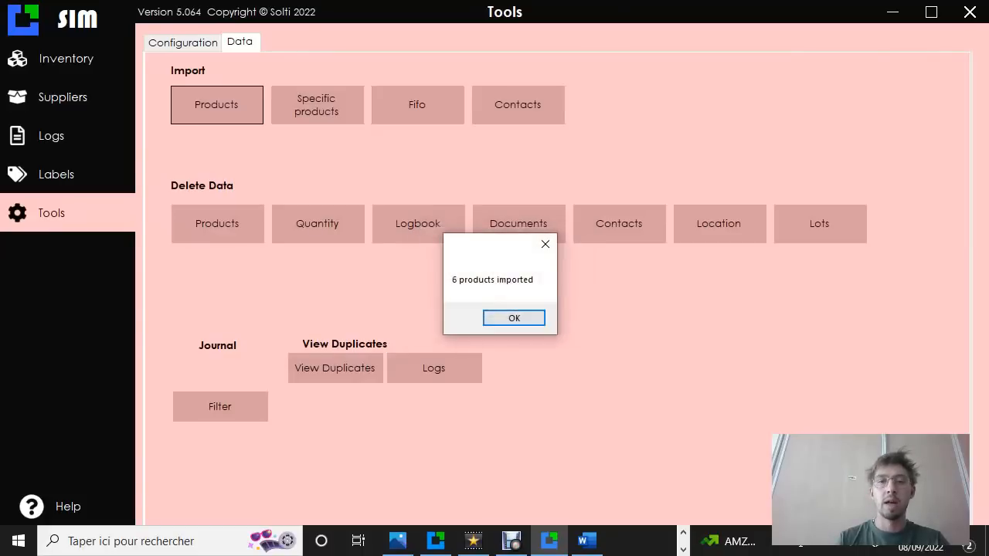
left_click(513, 318)
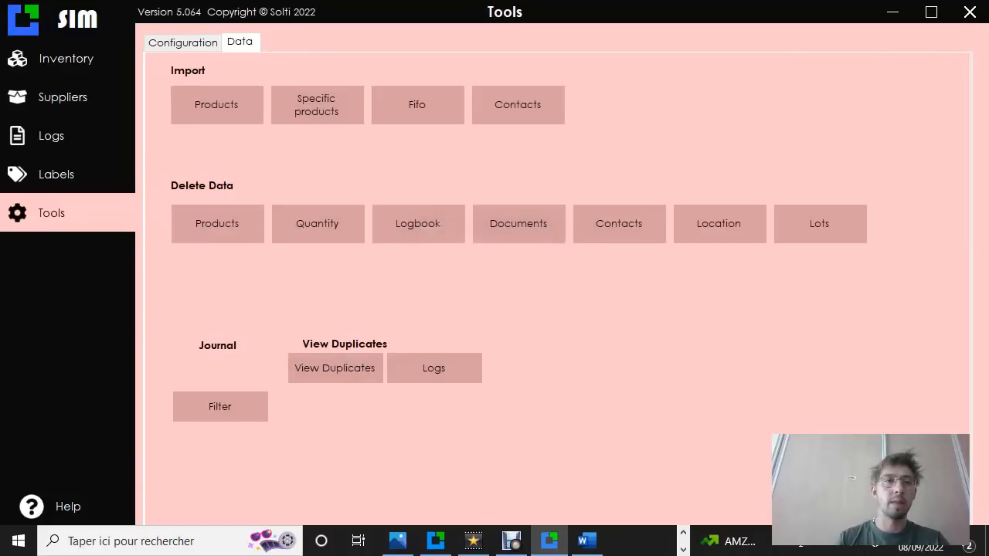
mouse_move(19, 61)
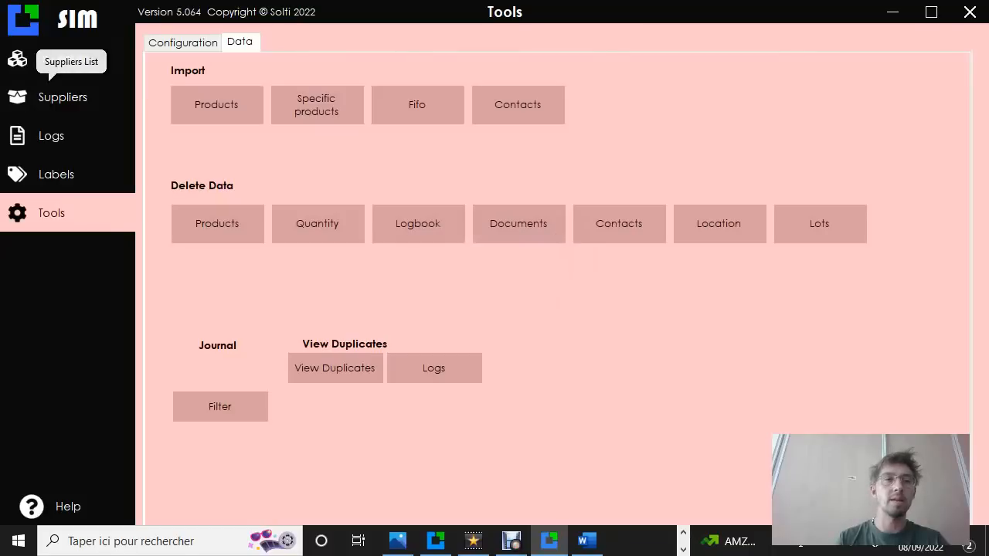
mouse_move(65, 59)
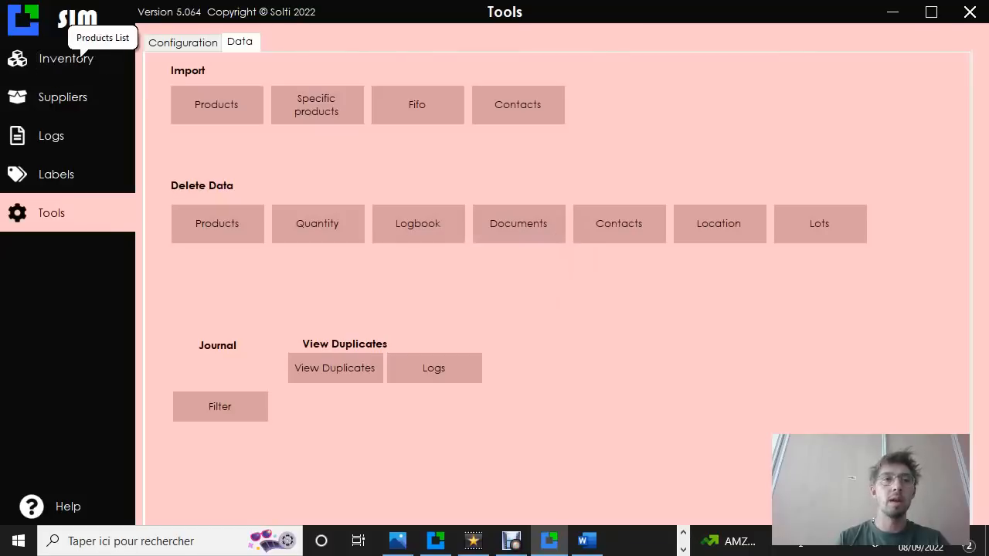
left_click(67, 58)
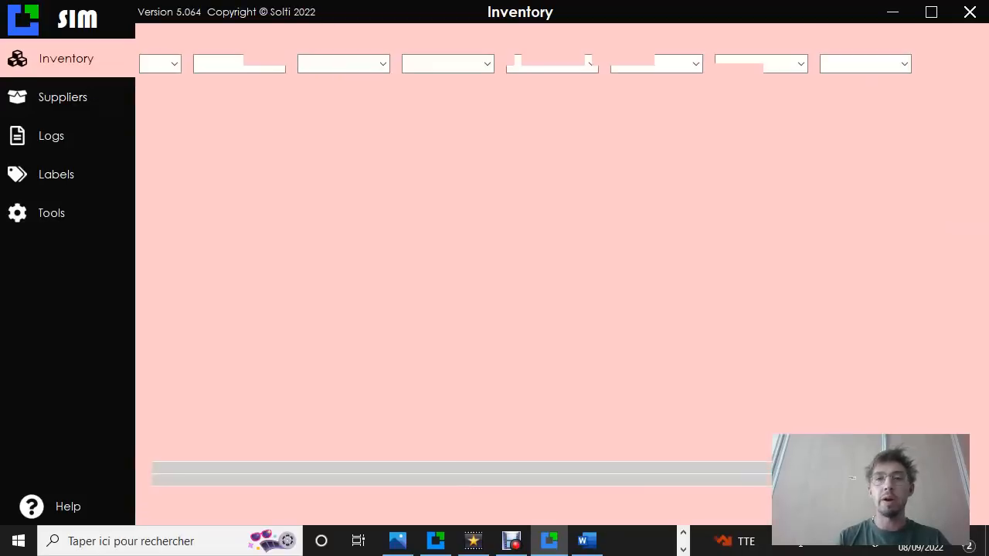
left_click(61, 96)
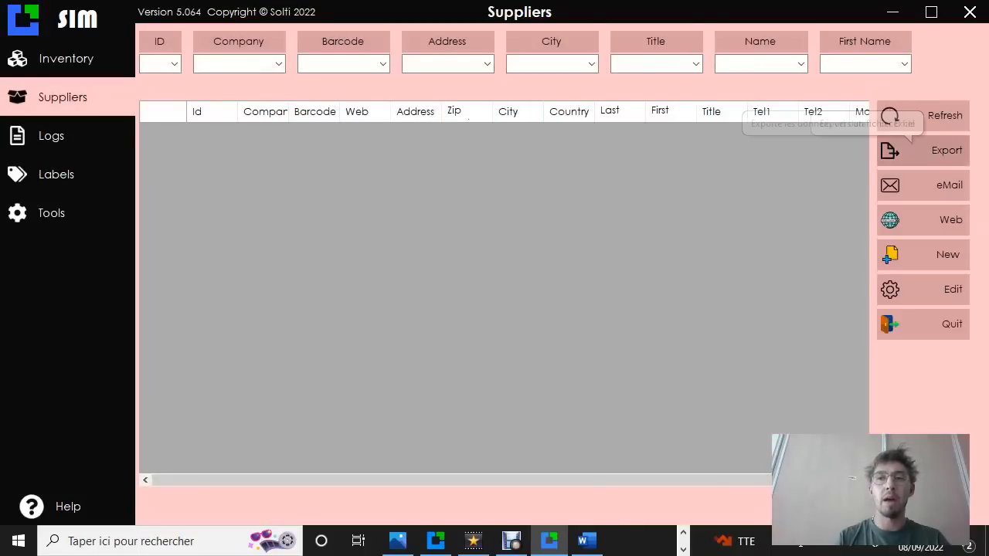
left_click(945, 150)
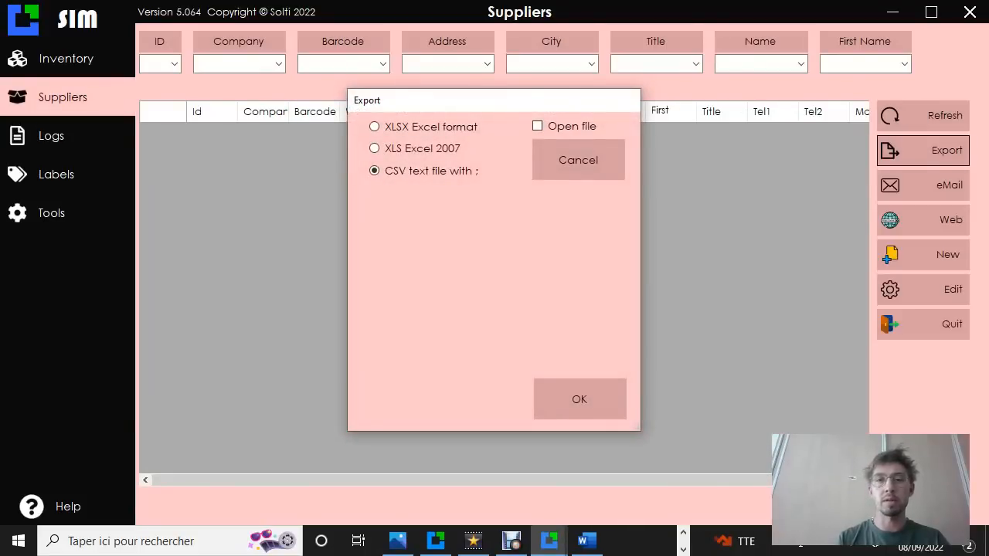
left_click(51, 214)
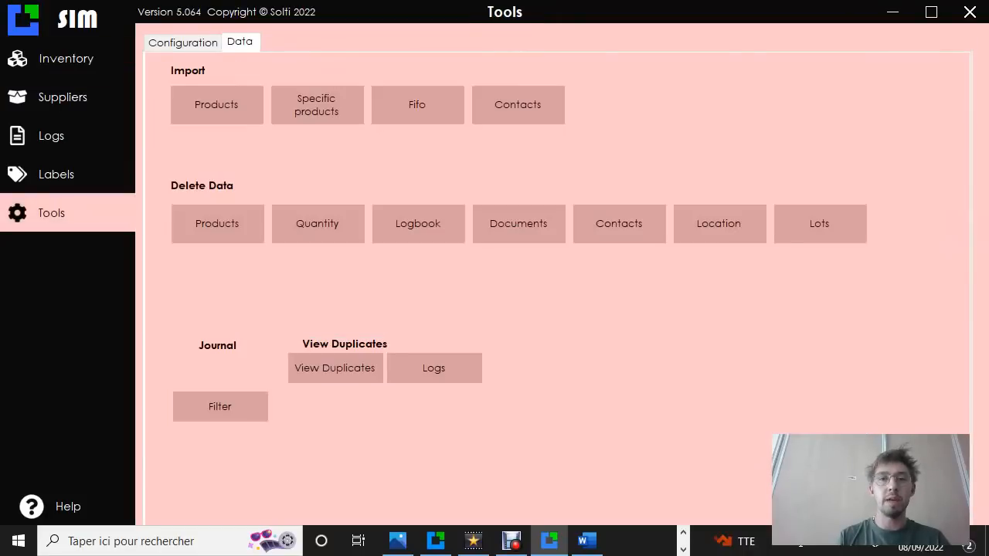
Start a contacts import, confirm the contact type, and bring up the CSV file picker
left_click(518, 105)
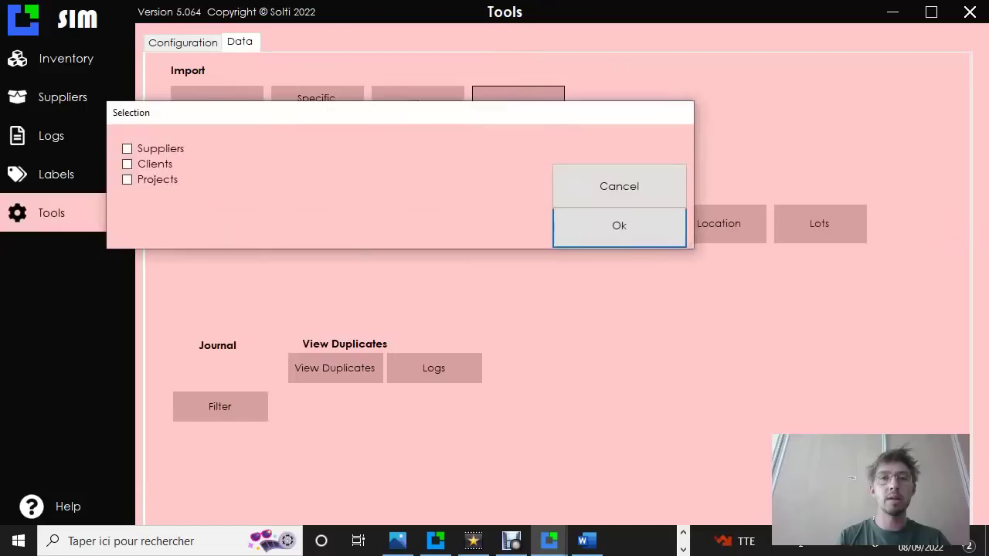
left_click(127, 149)
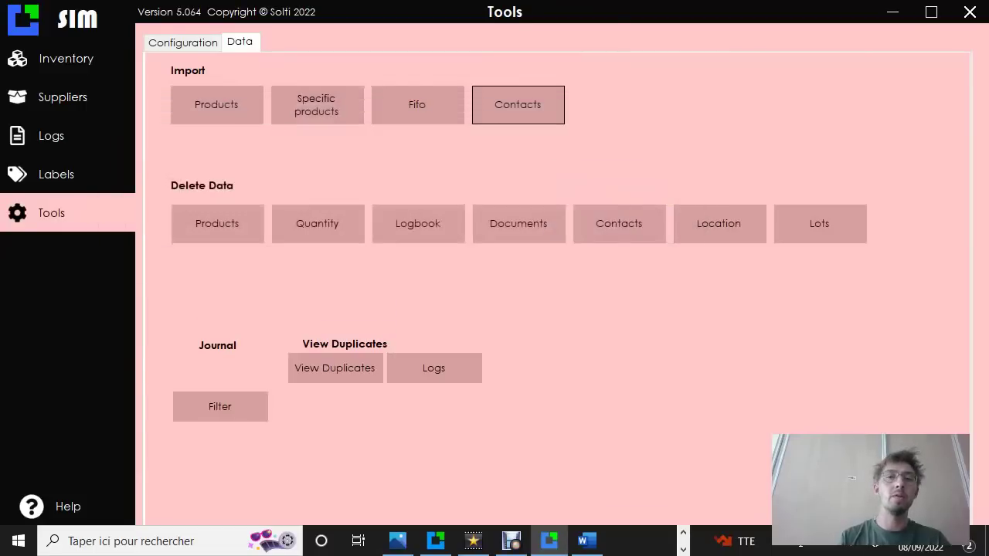
left_click(518, 105)
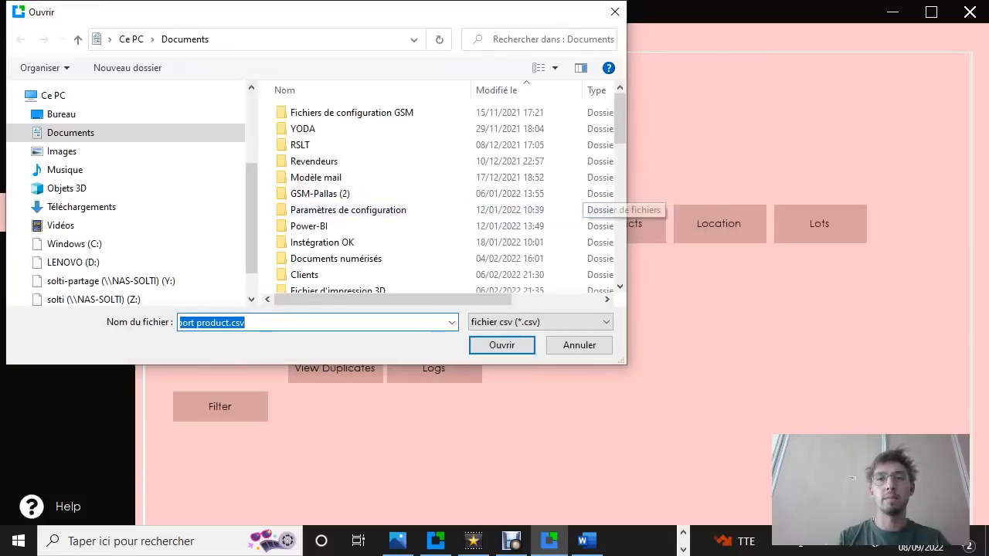